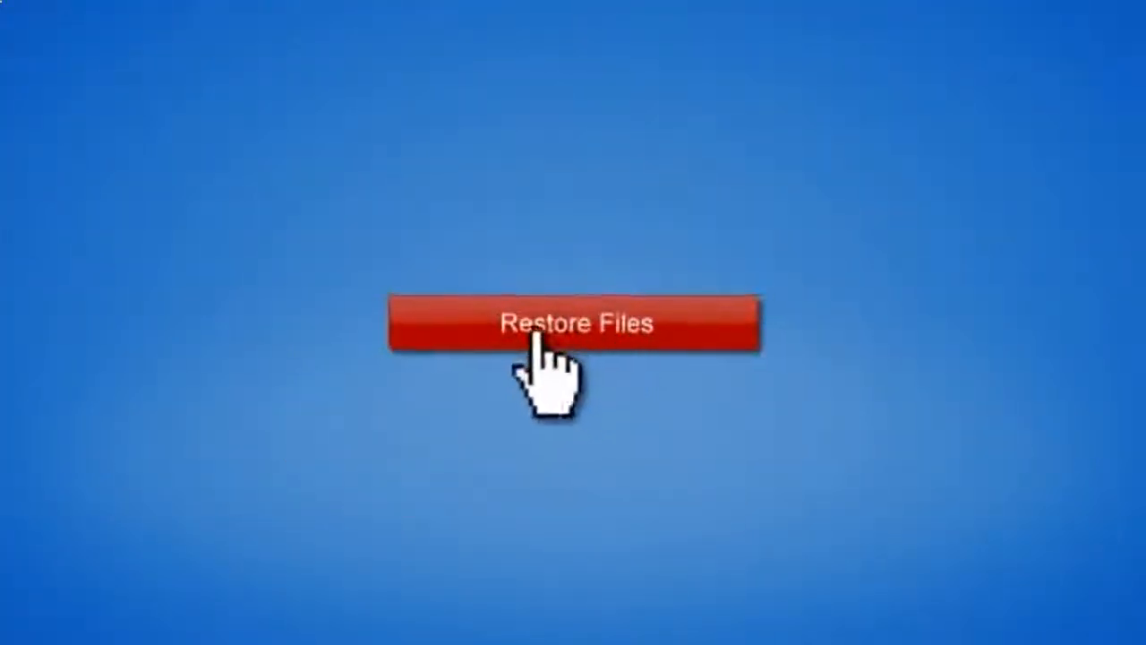
Use Restore Files to reach the free sign-up page for automatic backup.
click(577, 323)
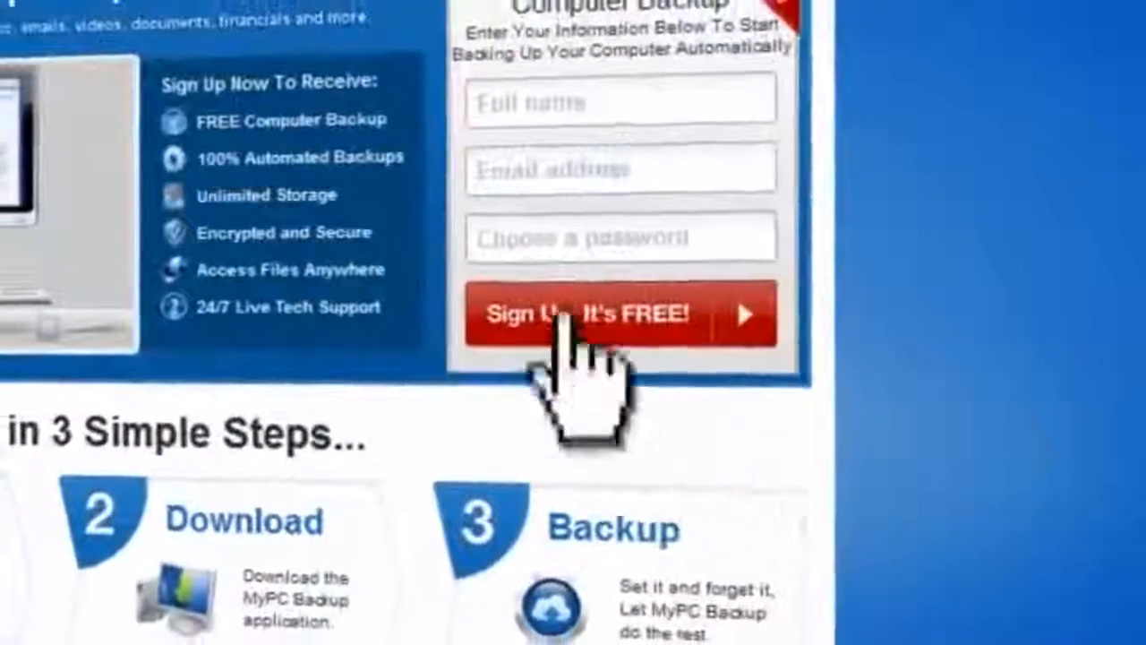